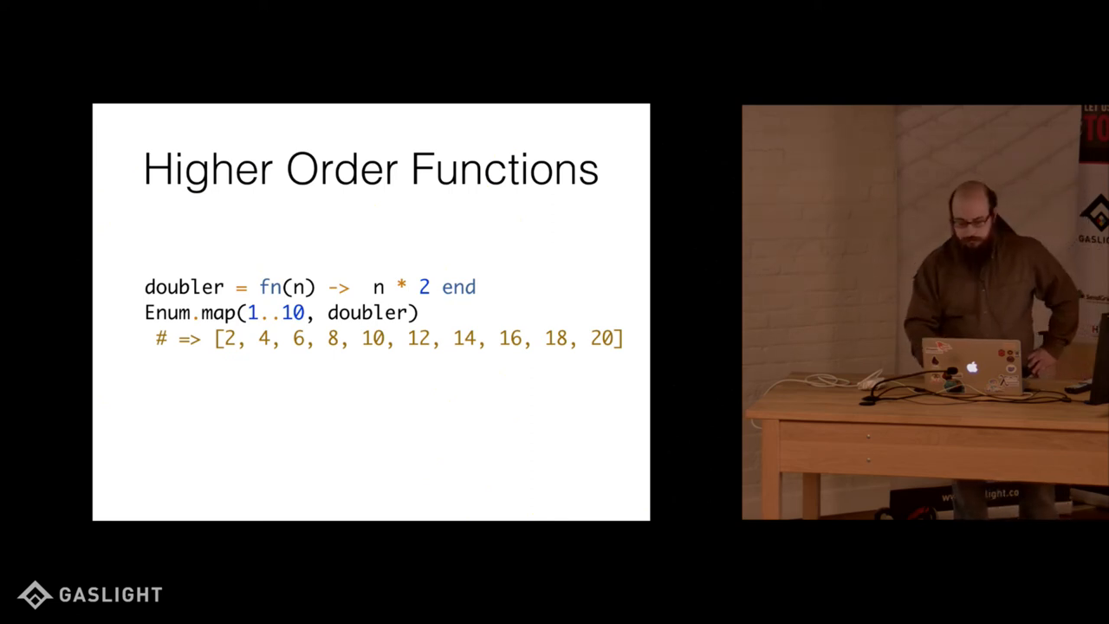
# Step: Advance through the library photo slides to reach the Redux section title slide
pyautogui.press('Right')
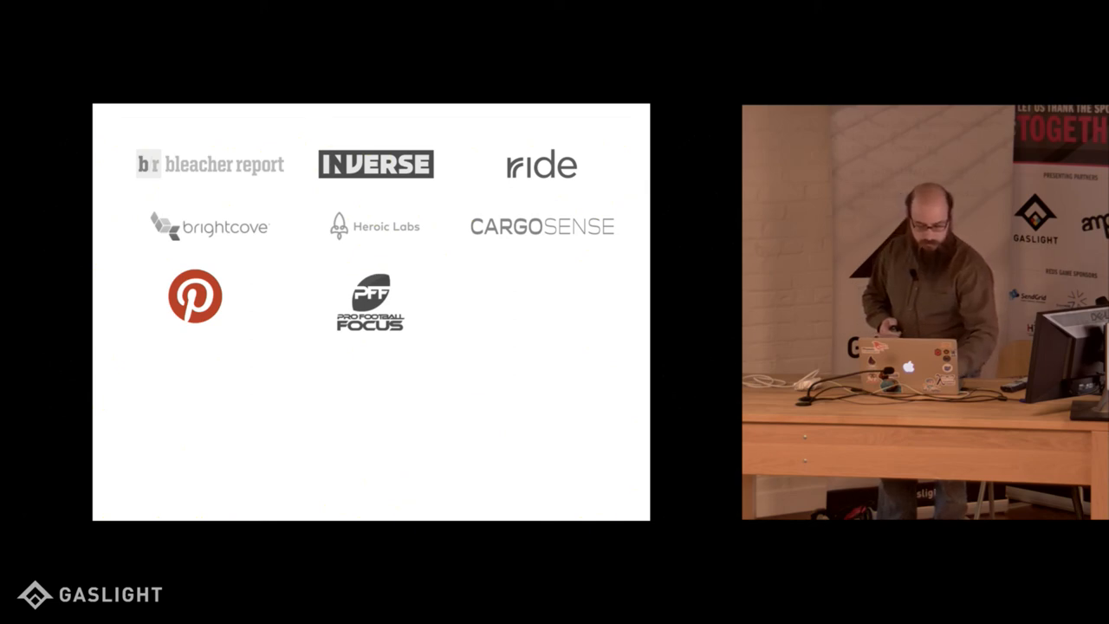
pyautogui.press('Right')
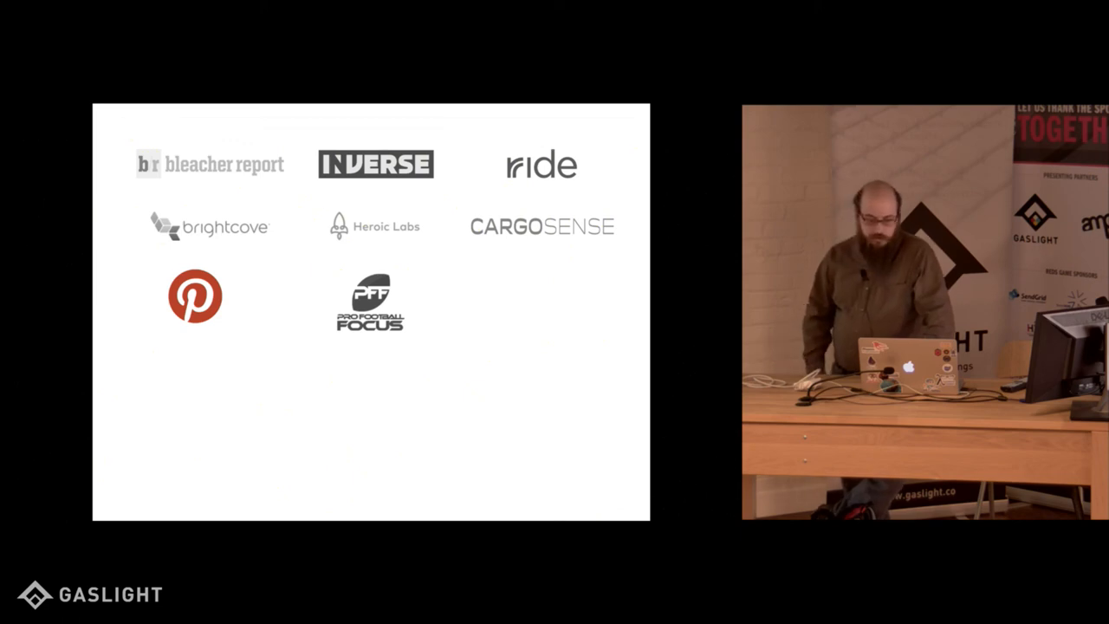
pyautogui.press('Right')
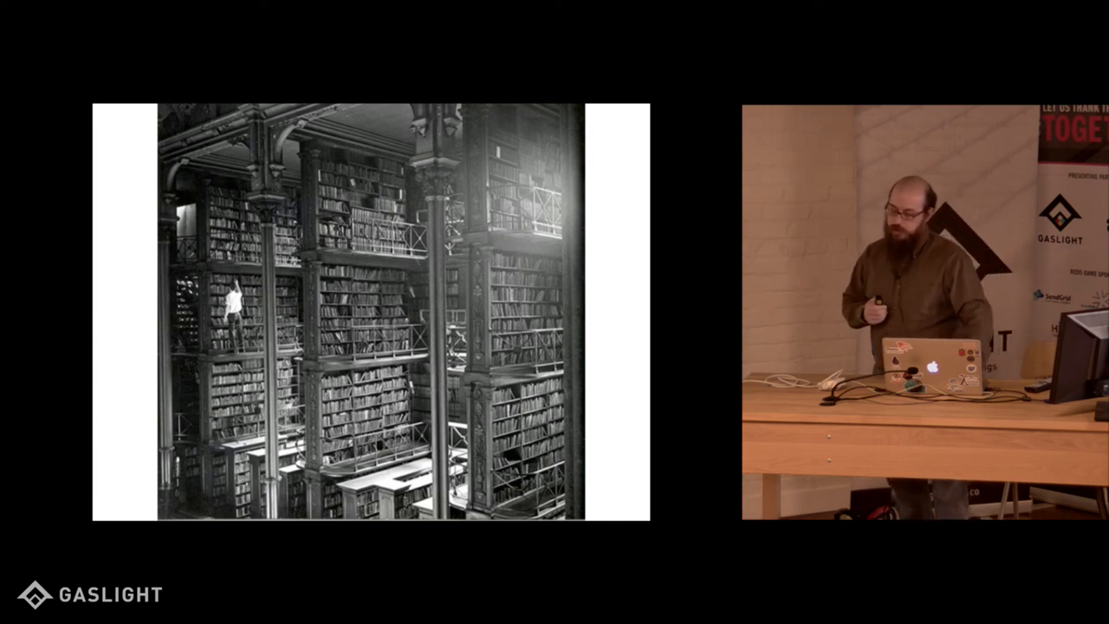
pyautogui.press('Right')
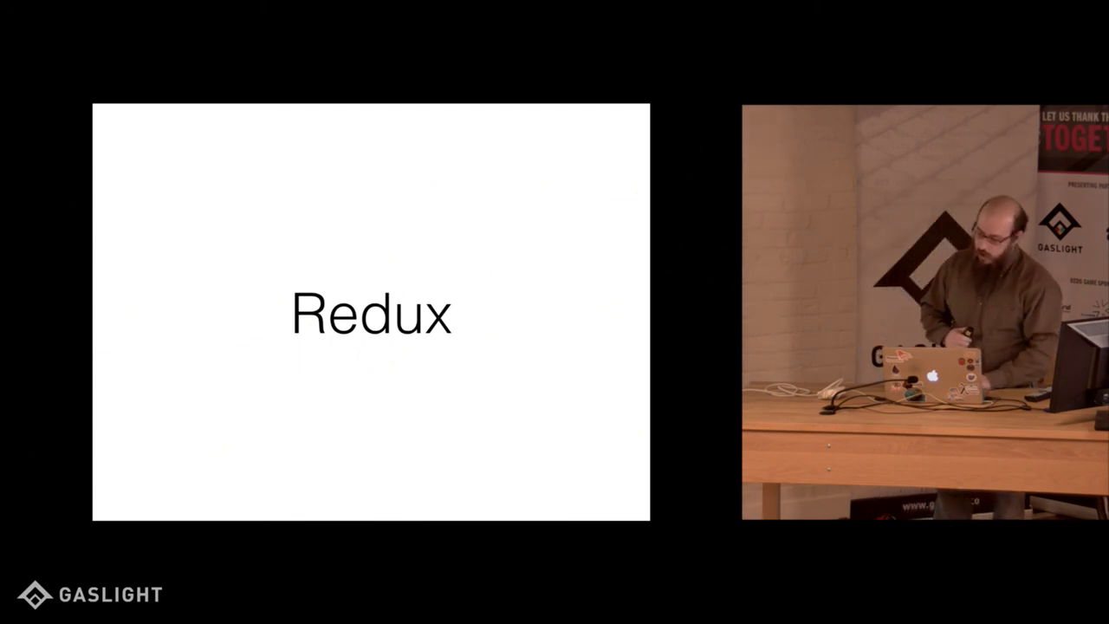
# Step: Advance through Single Source of Truth and State is read-only to the action flow diagram
pyautogui.press('Right')
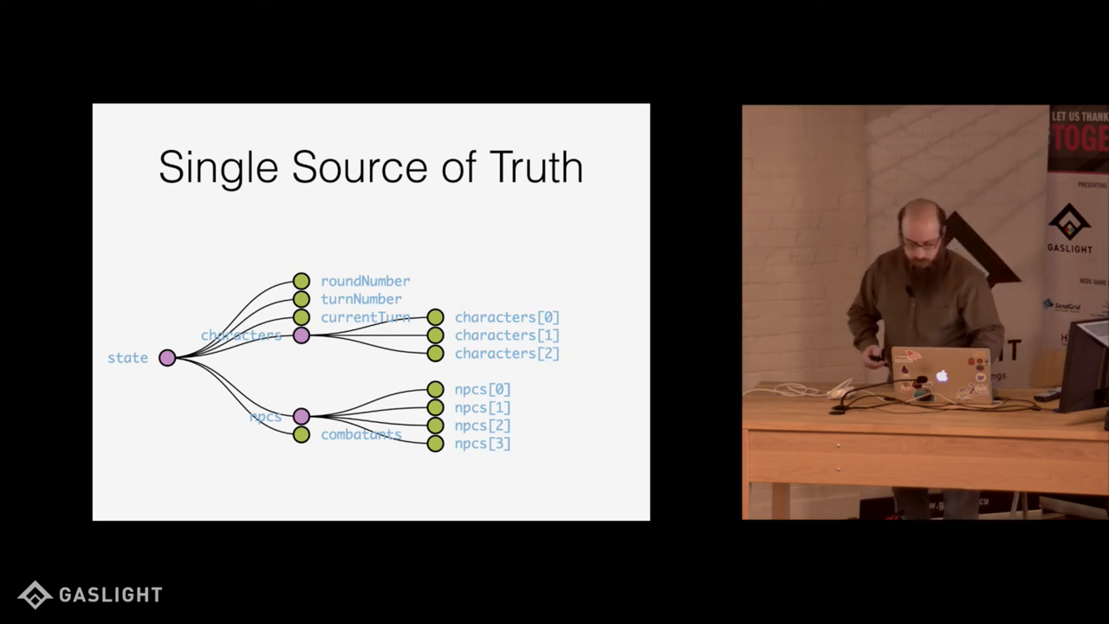
pyautogui.press('Right')
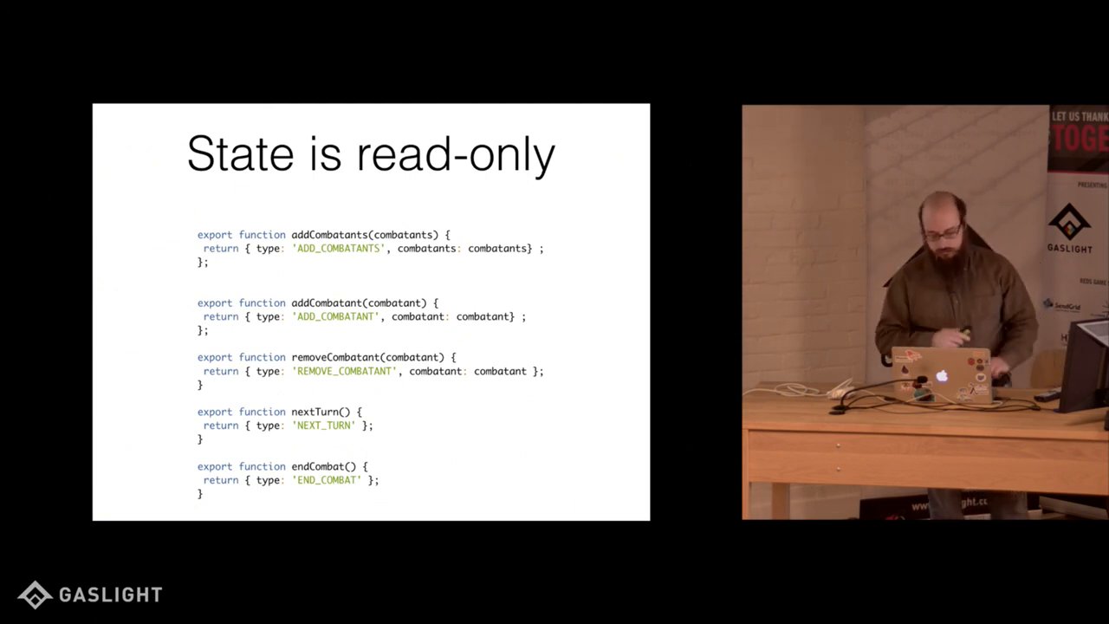
pyautogui.press('Right')
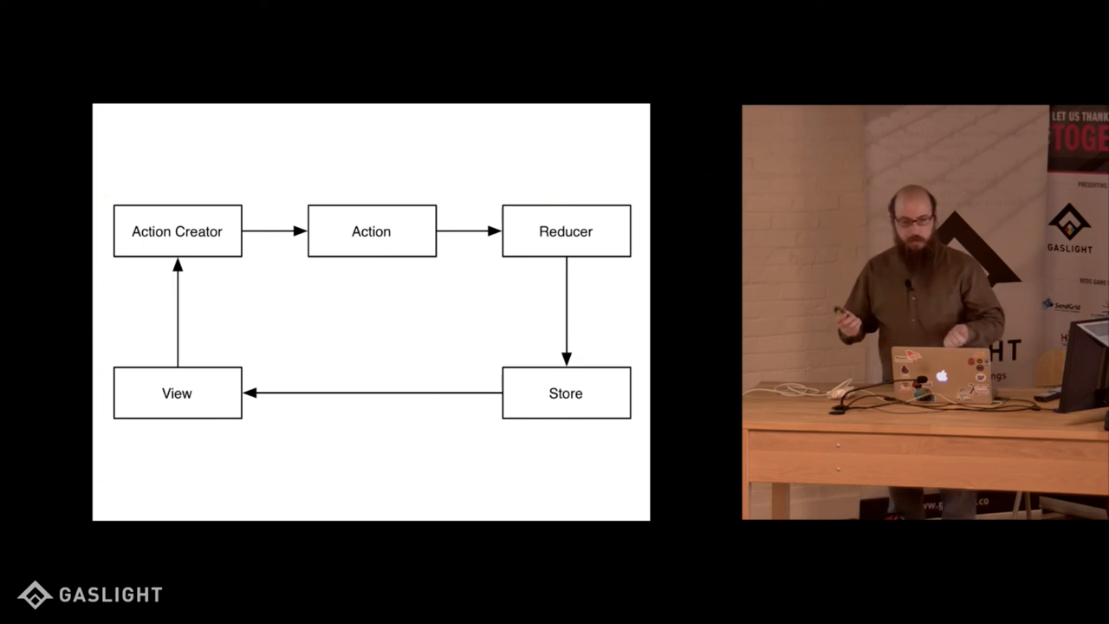
pyautogui.press('Right')
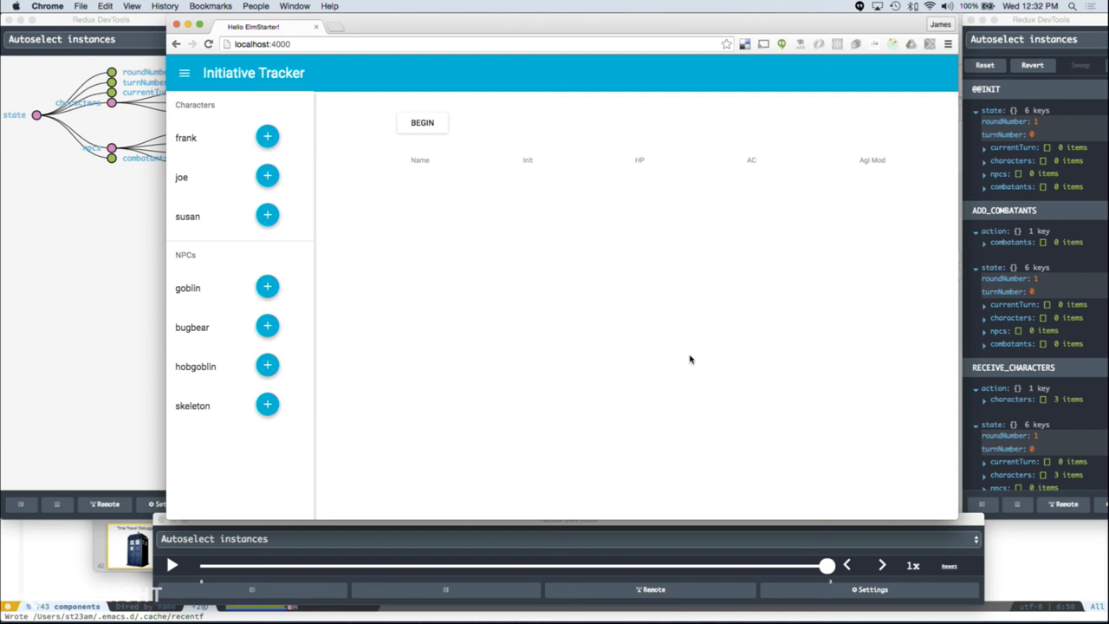
pyautogui.moveTo(662, 338)
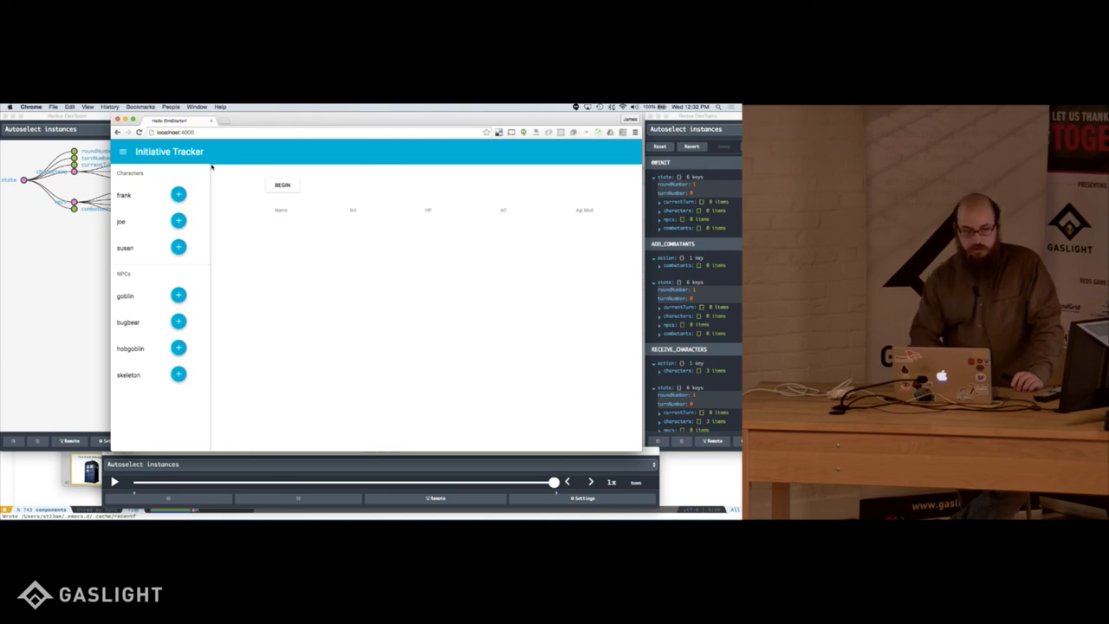
pyautogui.click(178, 194)
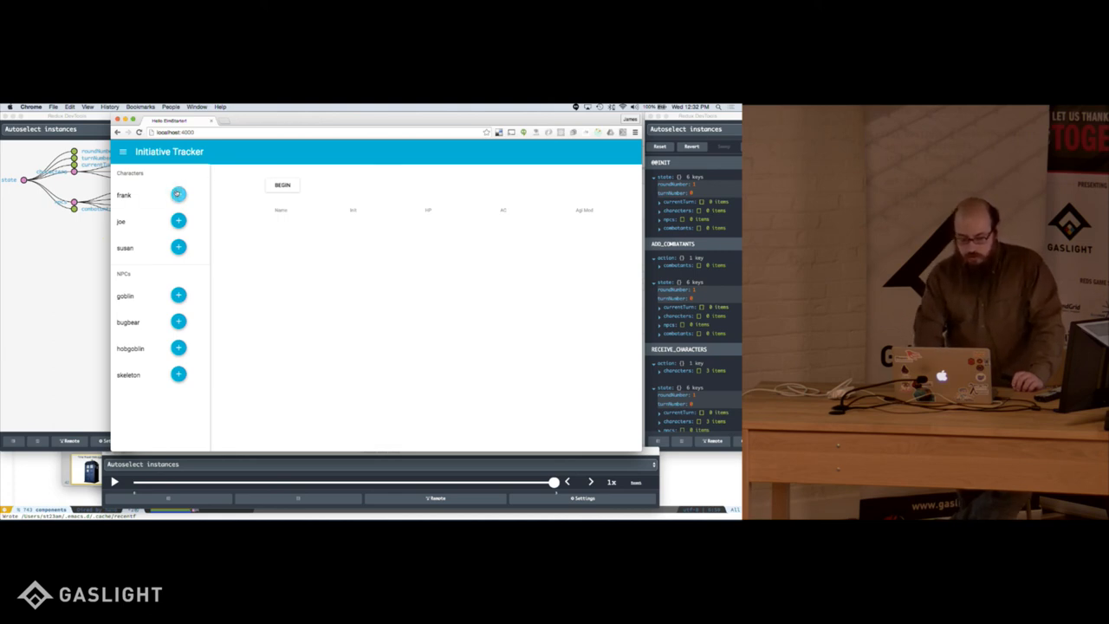
# Step: Add frank, susan and a goblin from the Characters list to the combatant table
pyautogui.click(178, 194)
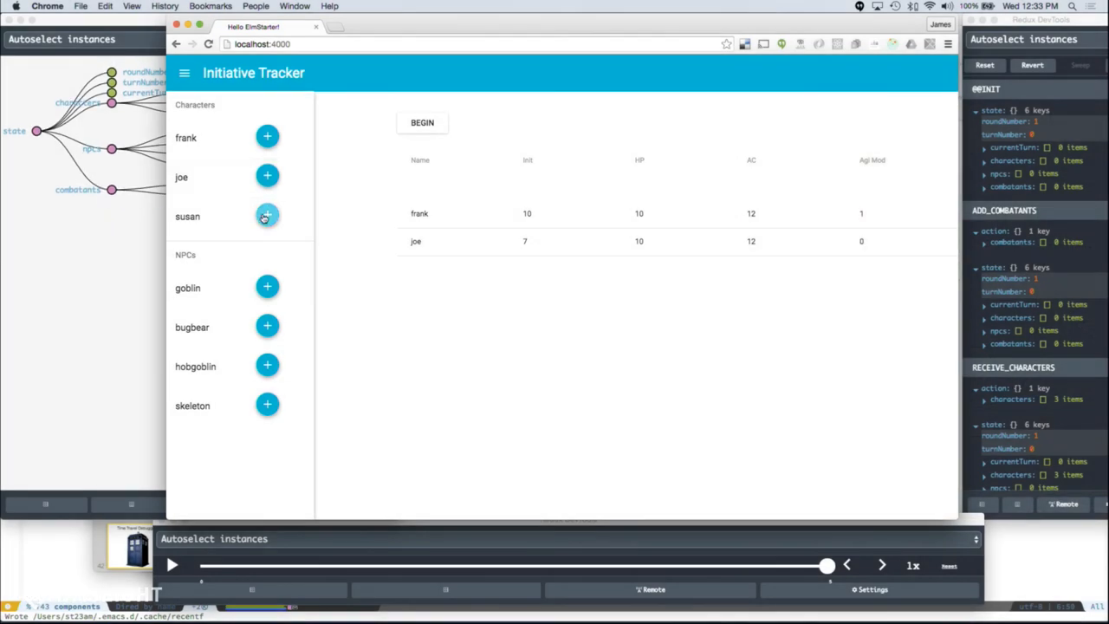
pyautogui.click(267, 215)
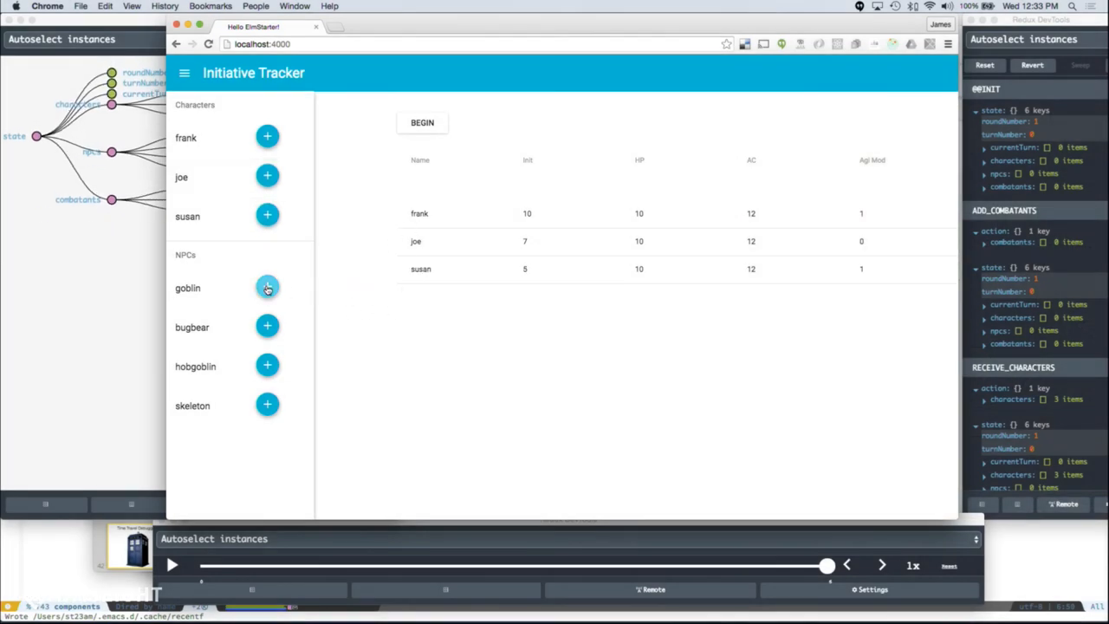
pyautogui.click(267, 288)
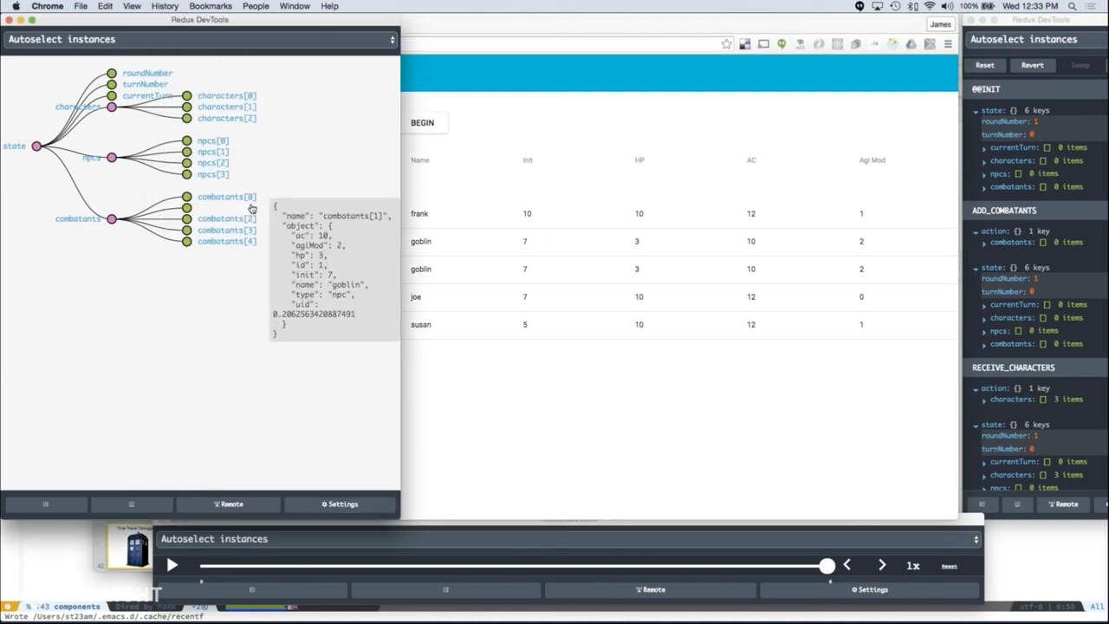
pyautogui.moveTo(236, 240)
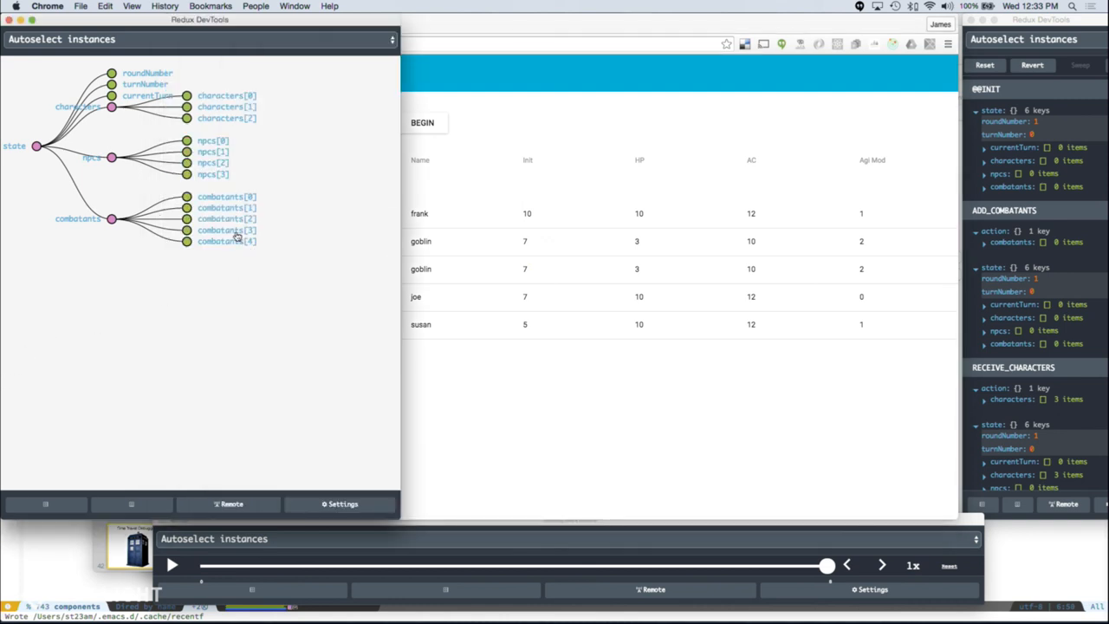
pyautogui.moveTo(212, 150)
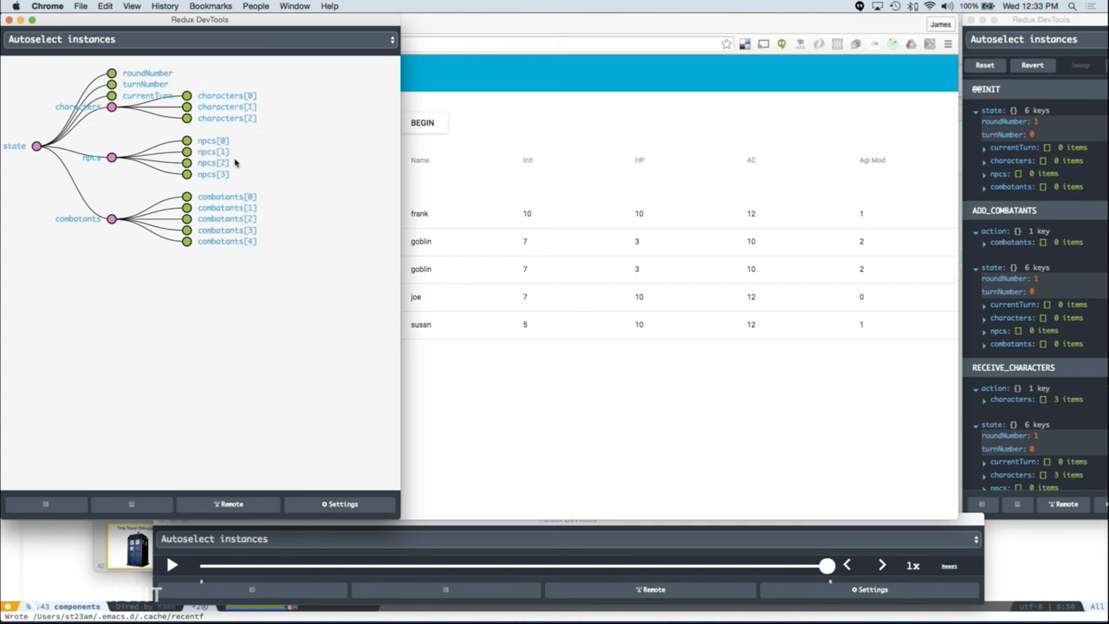
pyautogui.moveTo(187, 241)
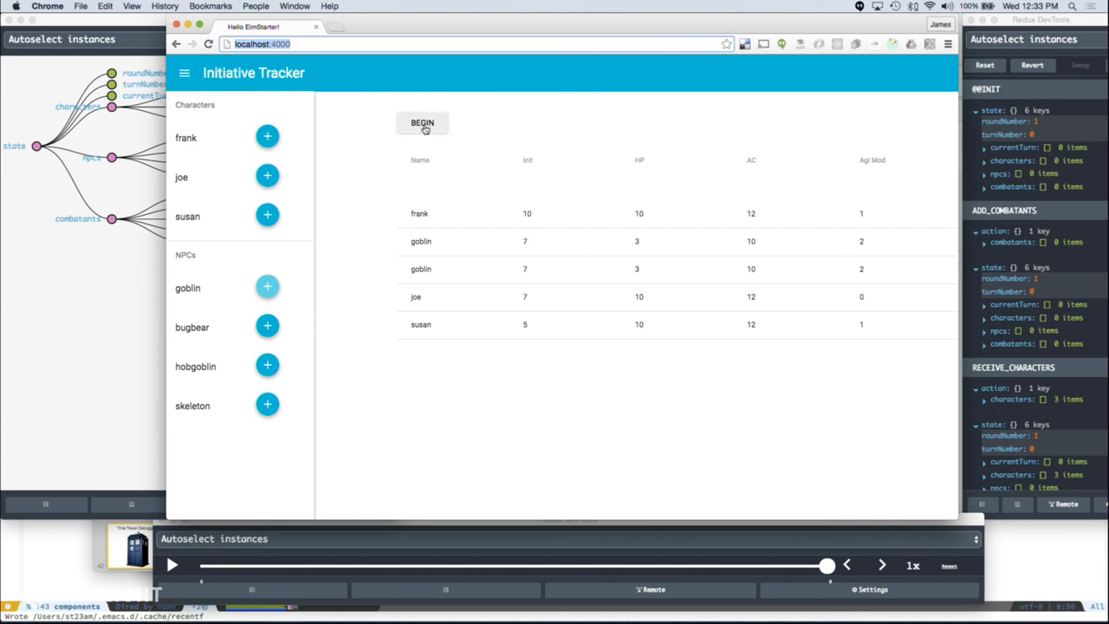
# Step: Begin the encounter and step NEXT through goblin, joe and susan's turns in Round 1
pyautogui.click(423, 121)
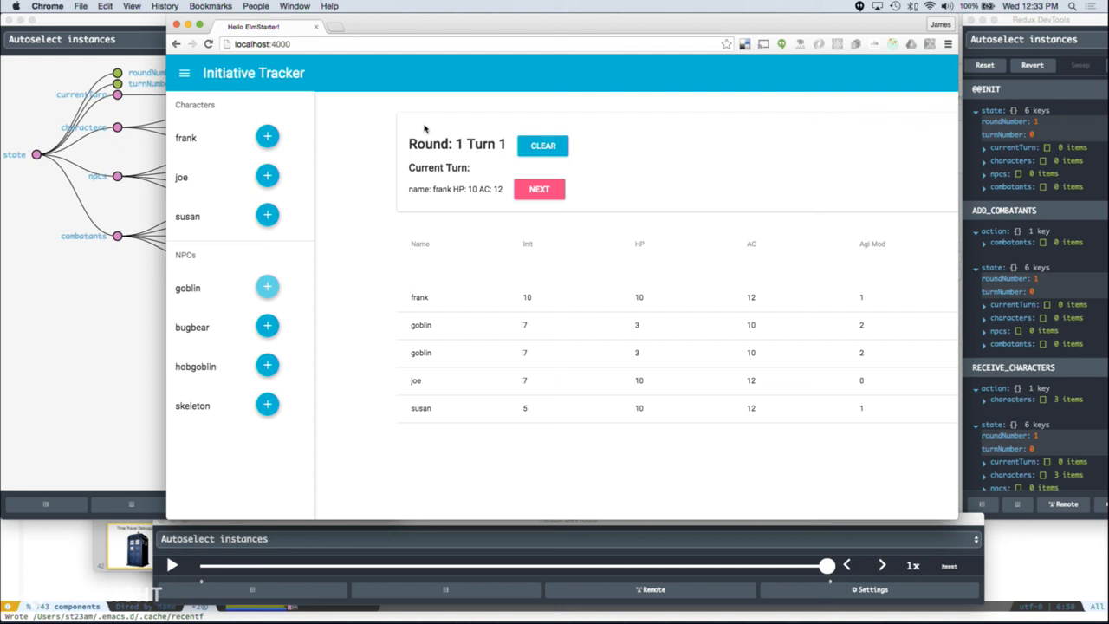
pyautogui.moveTo(518, 205)
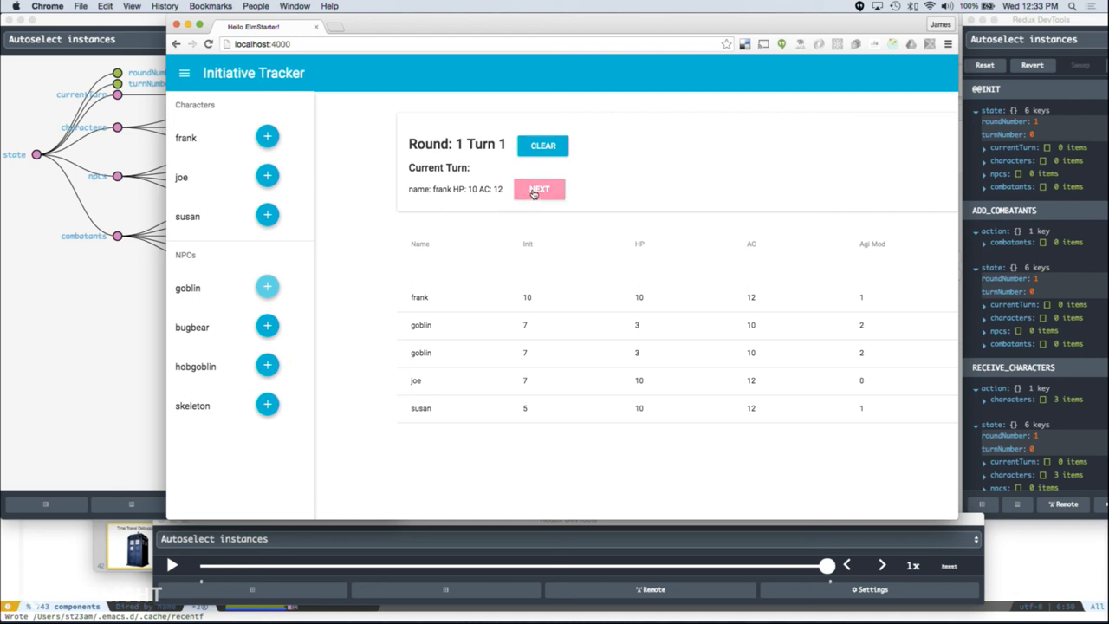
pyautogui.click(539, 189)
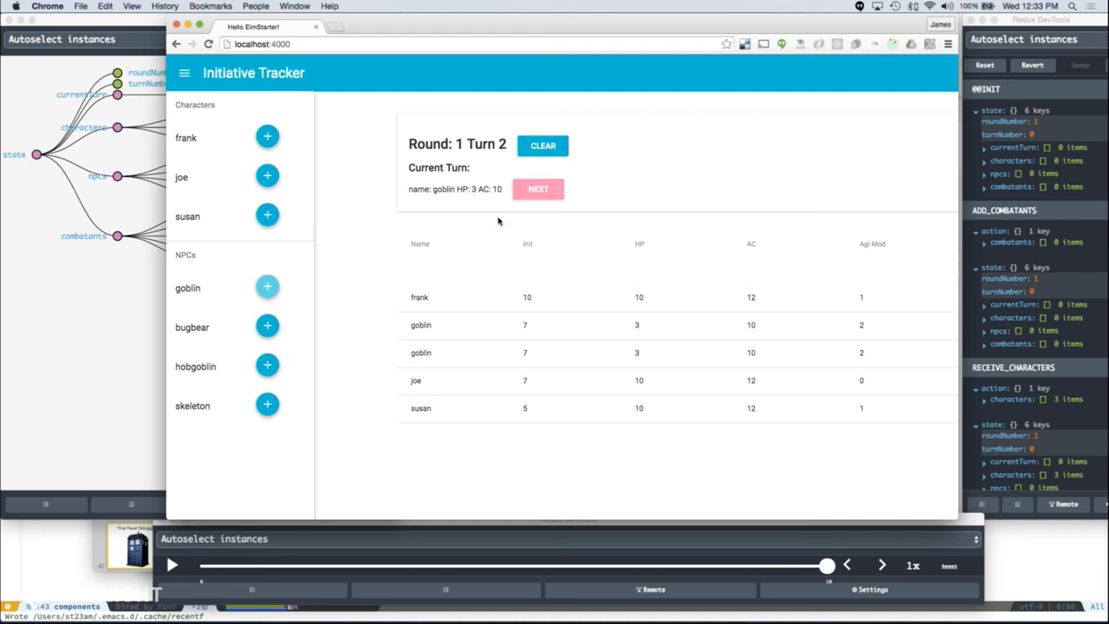
pyautogui.moveTo(537, 189)
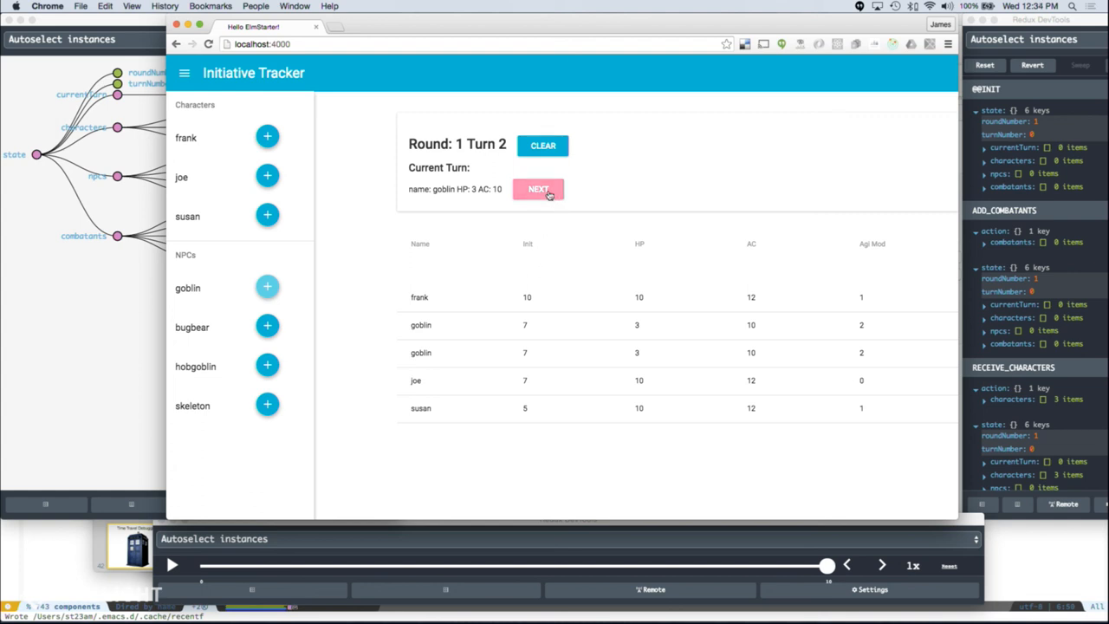
pyautogui.click(538, 189)
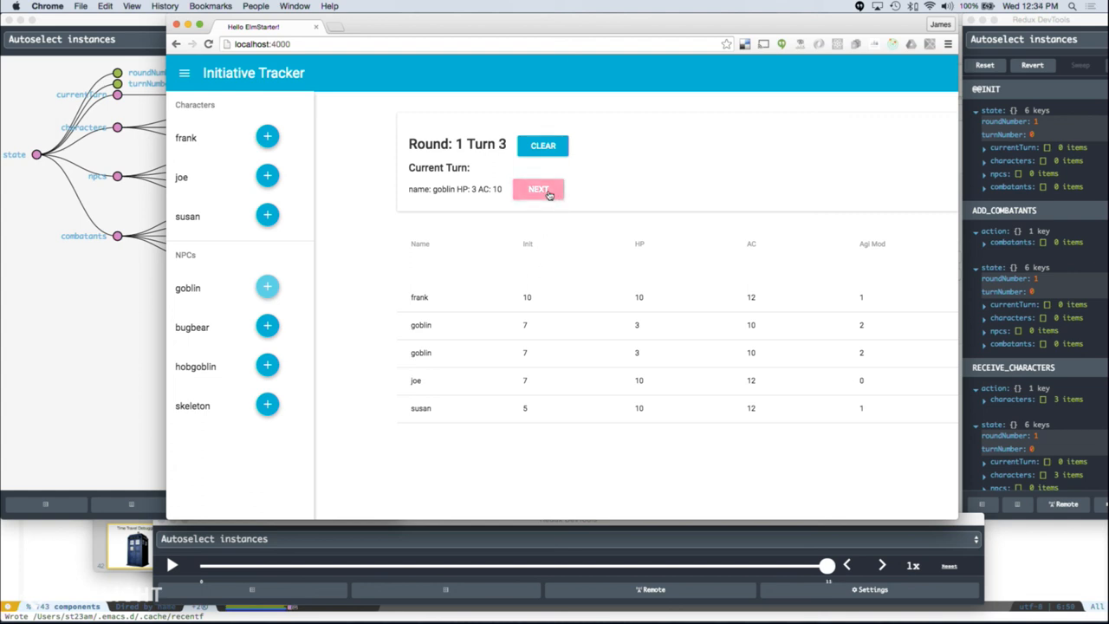
pyautogui.click(537, 189)
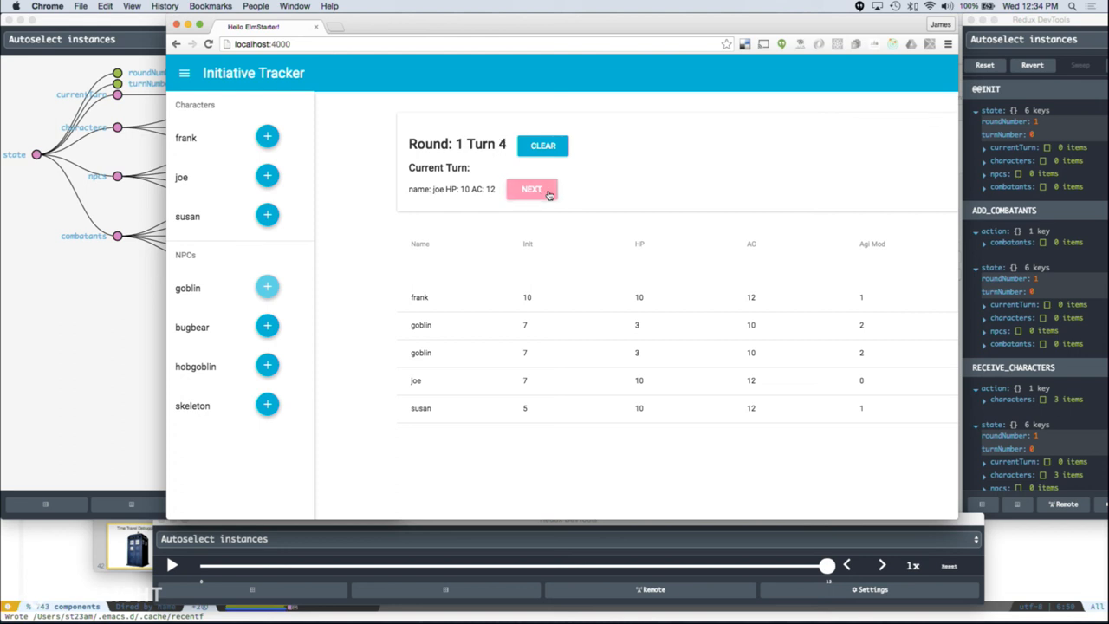
pyautogui.click(532, 189)
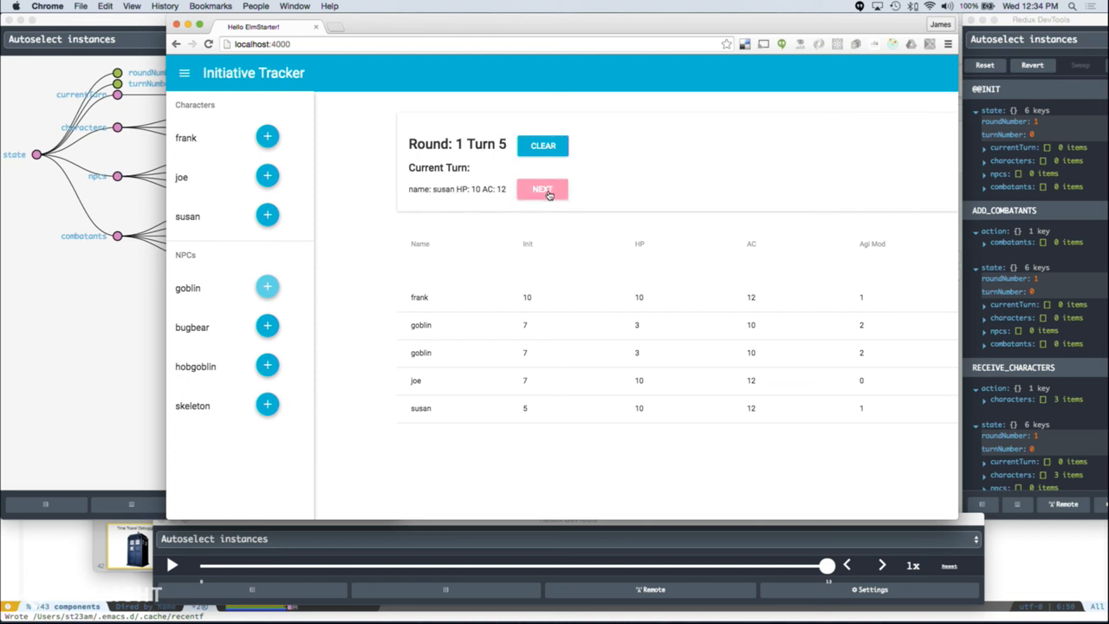
pyautogui.click(541, 189)
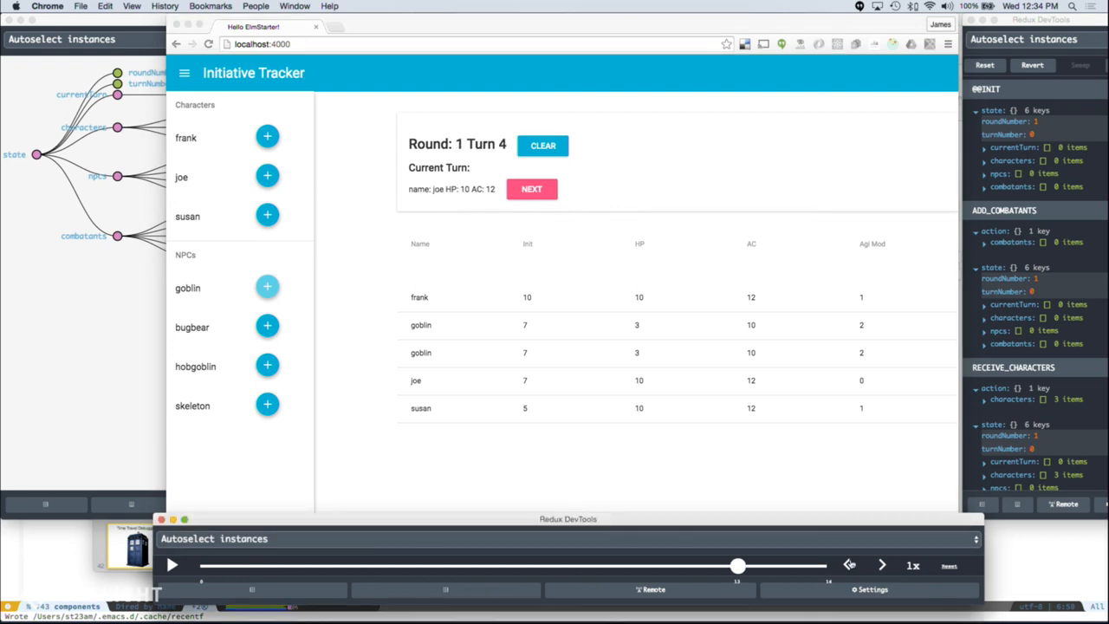
# Step: Drag the DevTools slider back before BEGIN, forward to the second goblin, and restart the encounter
pyautogui.moveTo(738, 565); pyautogui.dragTo(648, 565)
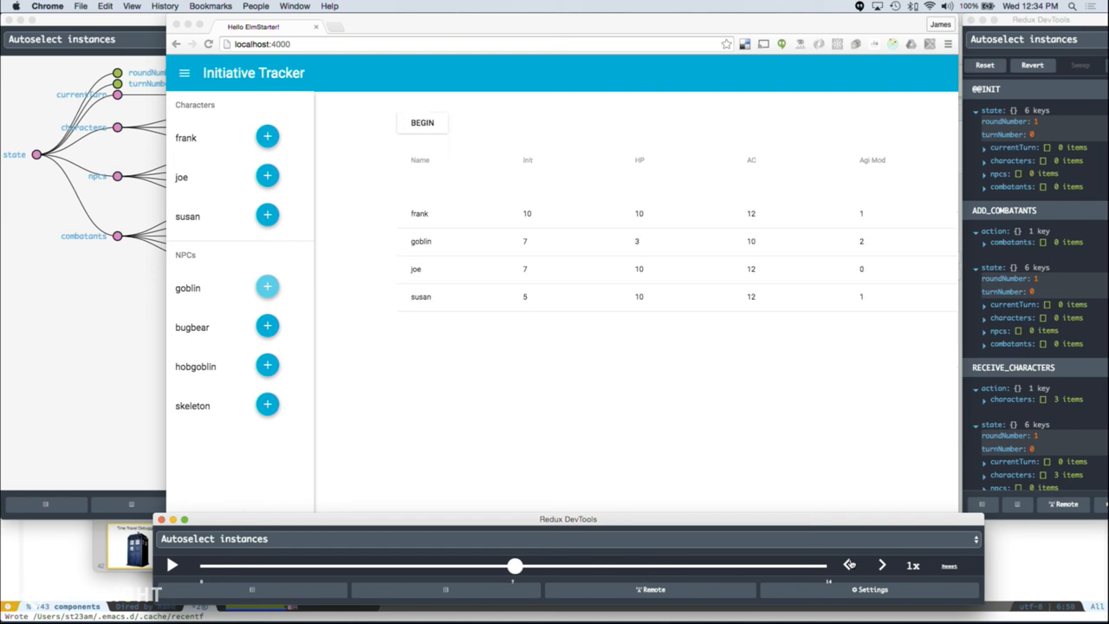
pyautogui.moveTo(517, 565); pyautogui.dragTo(381, 565)
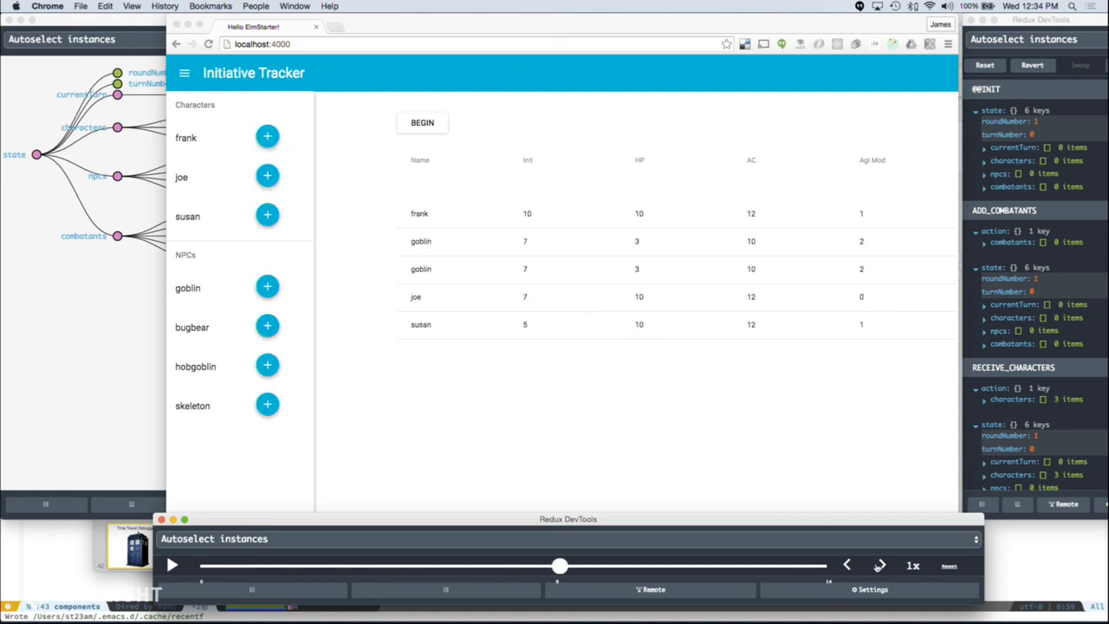
pyautogui.click(423, 121)
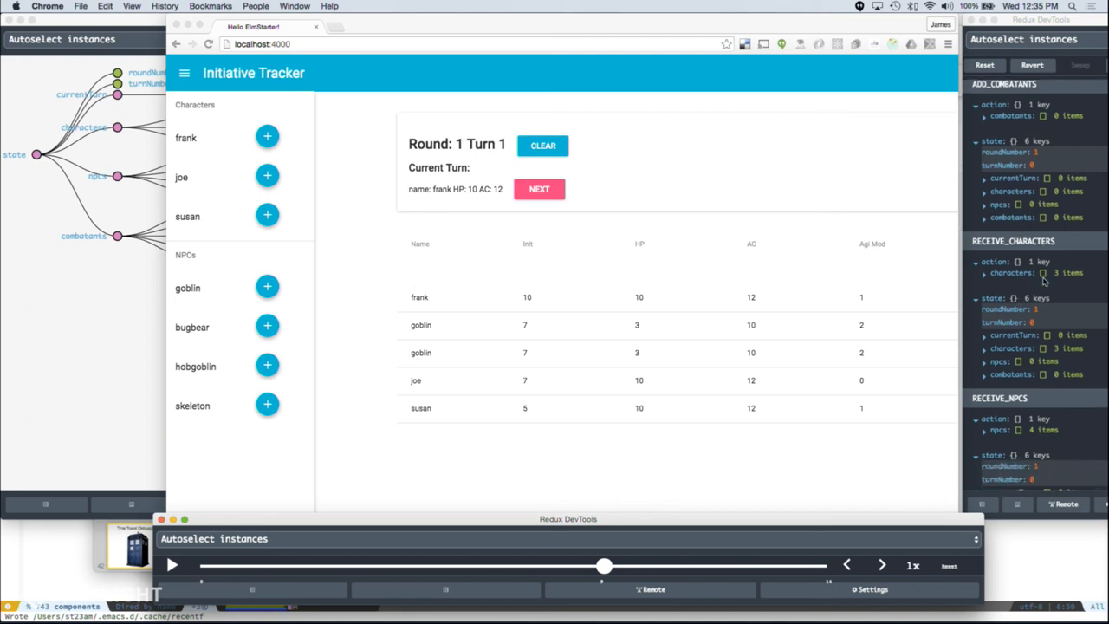
pyautogui.scroll(-3)
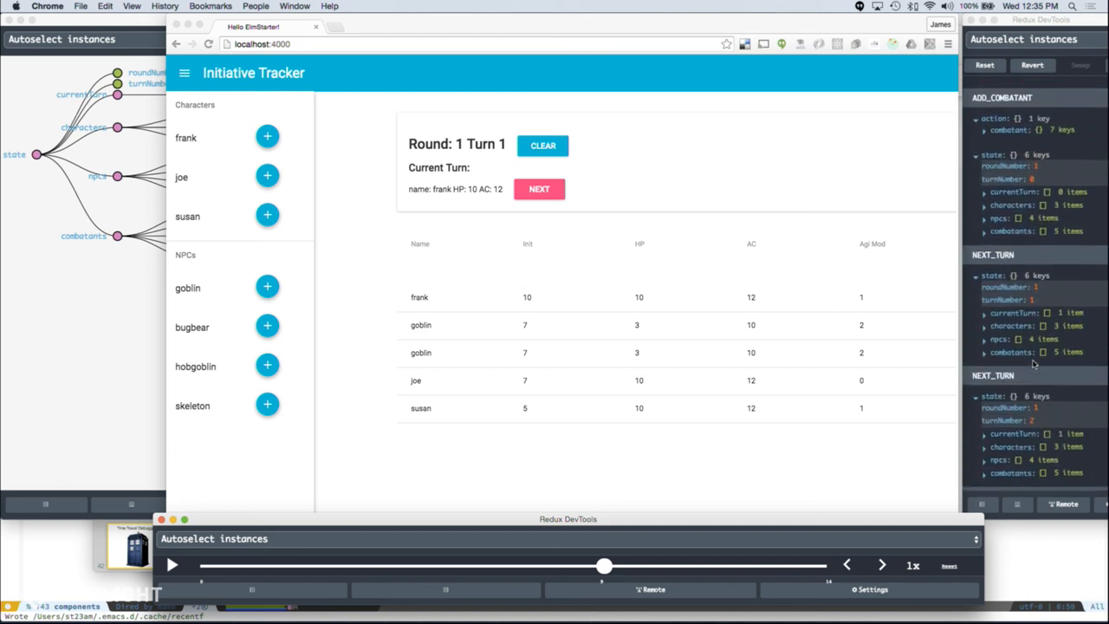
pyautogui.scroll(-3)
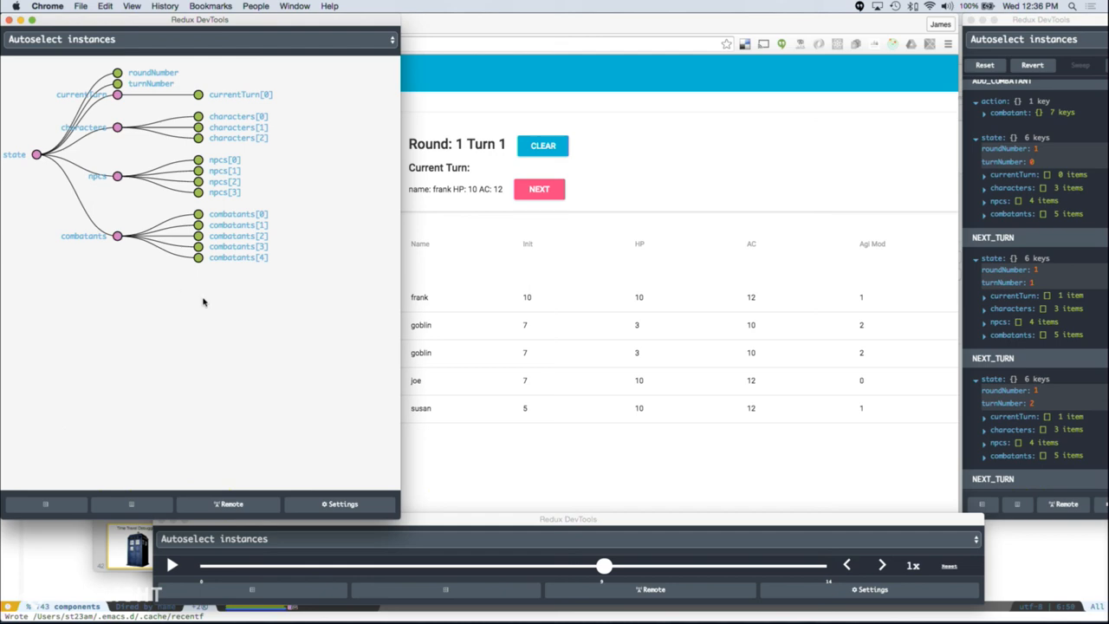
pyautogui.moveTo(398, 310)
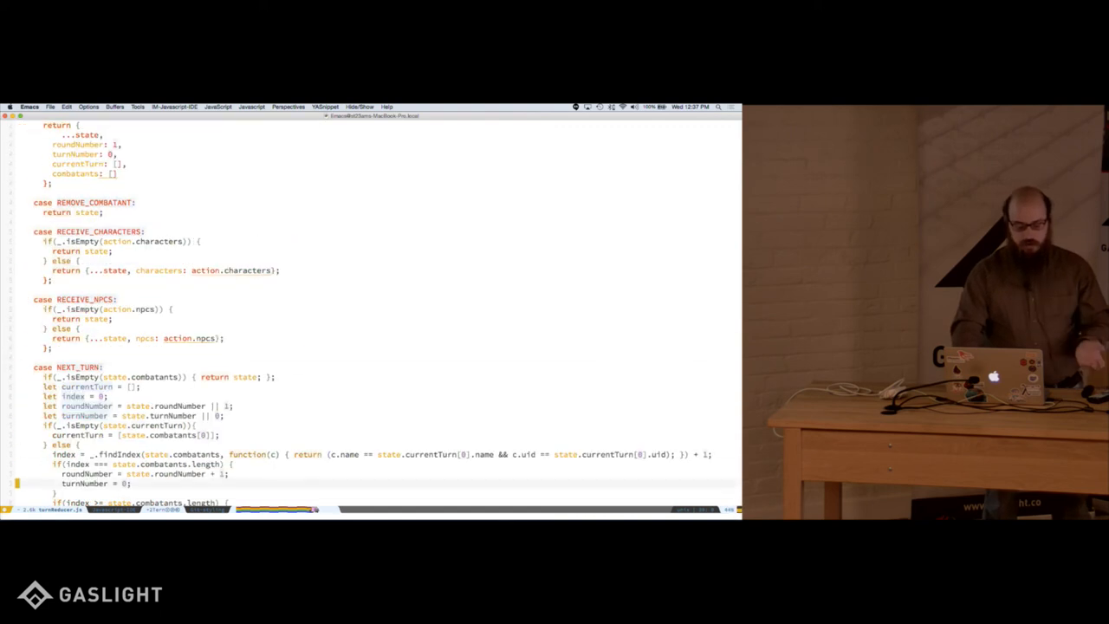
pyautogui.scroll(-3)
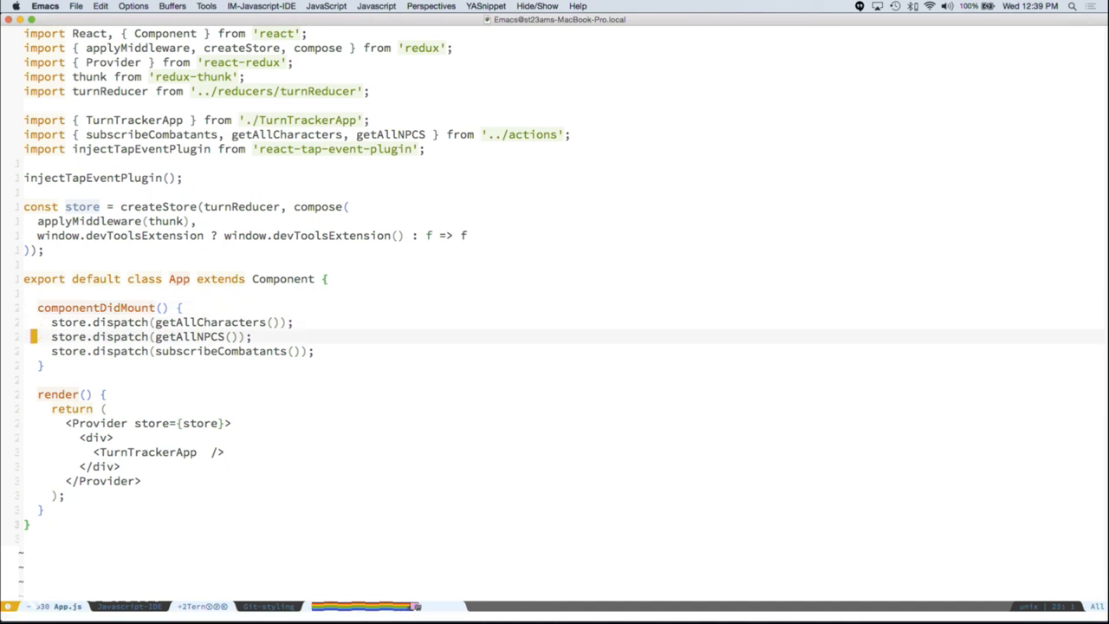
# Step: Open a new empty Chrome window over the Emacs App.js code
pyautogui.press('down')
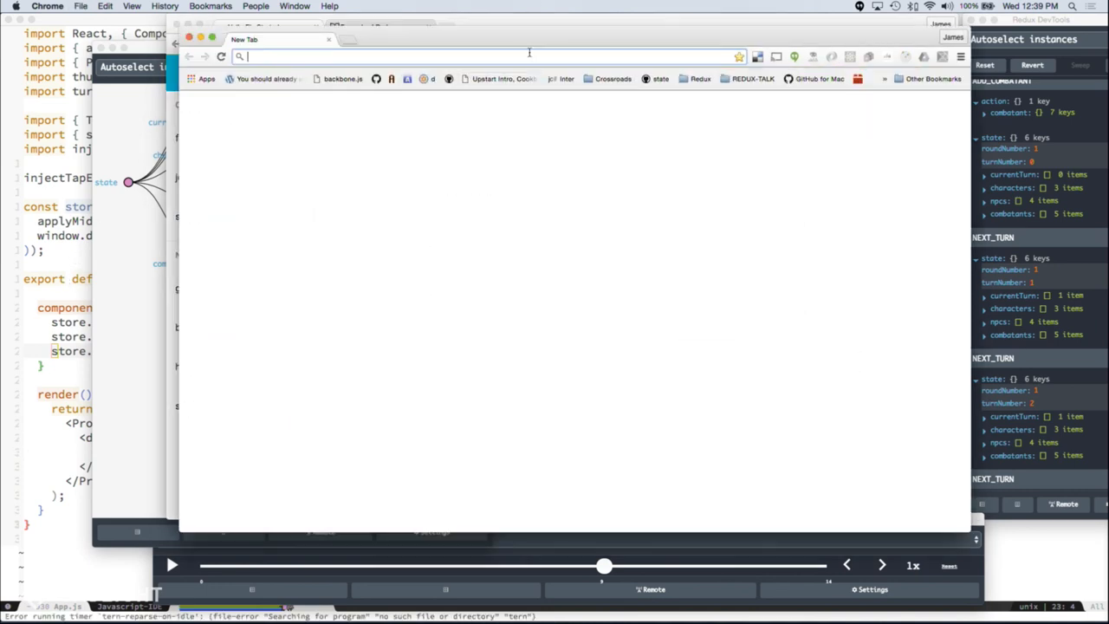
# Step: Load localhost:4300 in the new window and bring the second synced tracker showing the hobgoblins forward
pyautogui.write('ll')
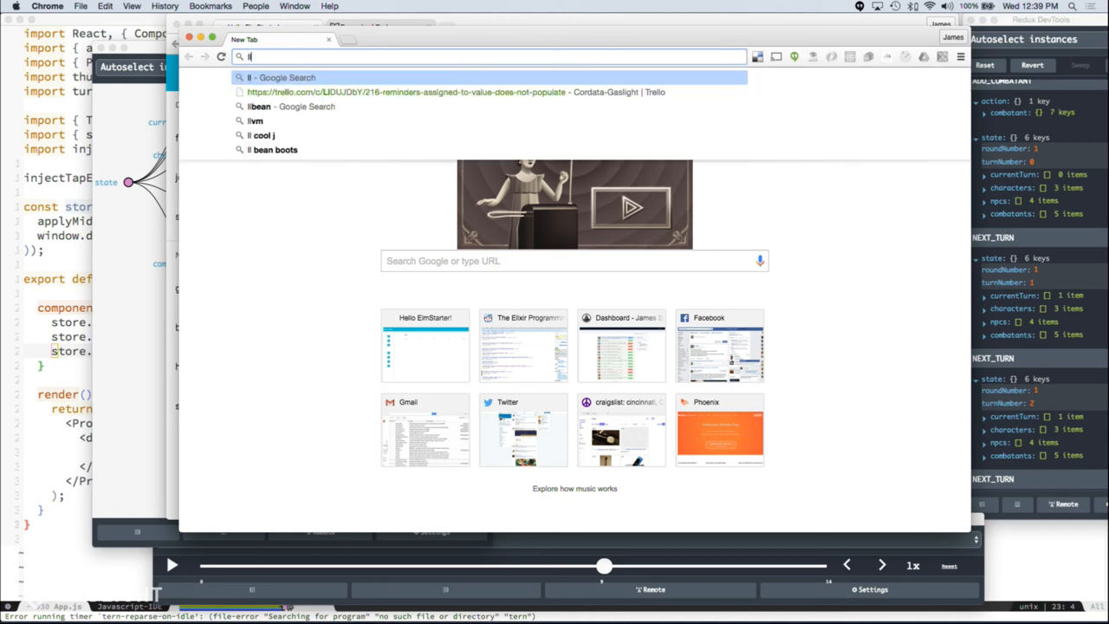
pyautogui.write('localhost:43000')
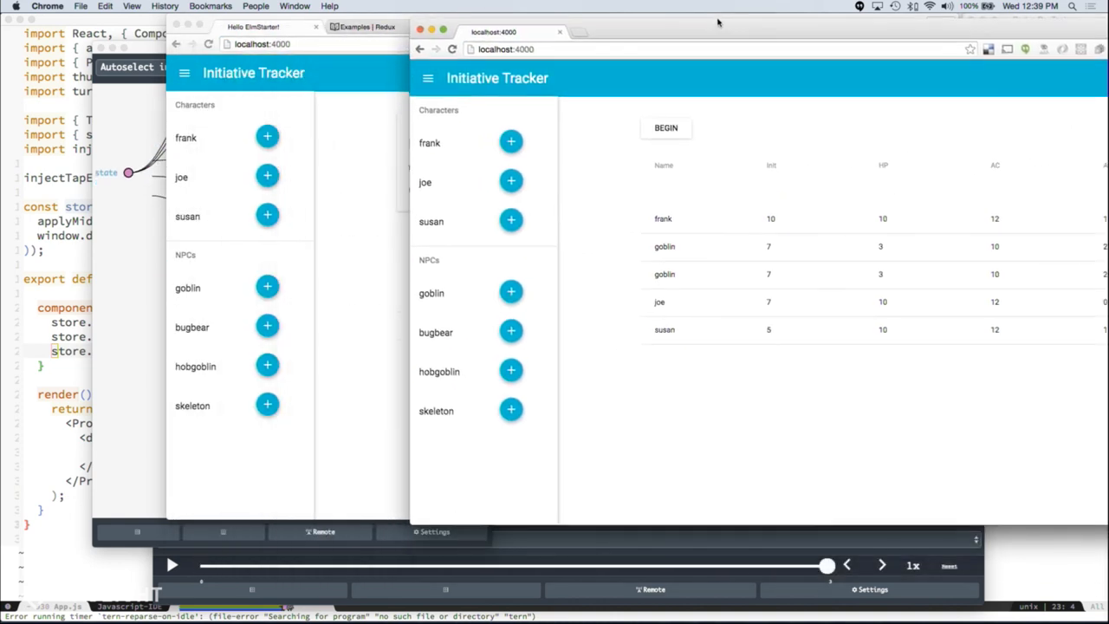
pyautogui.click(665, 128)
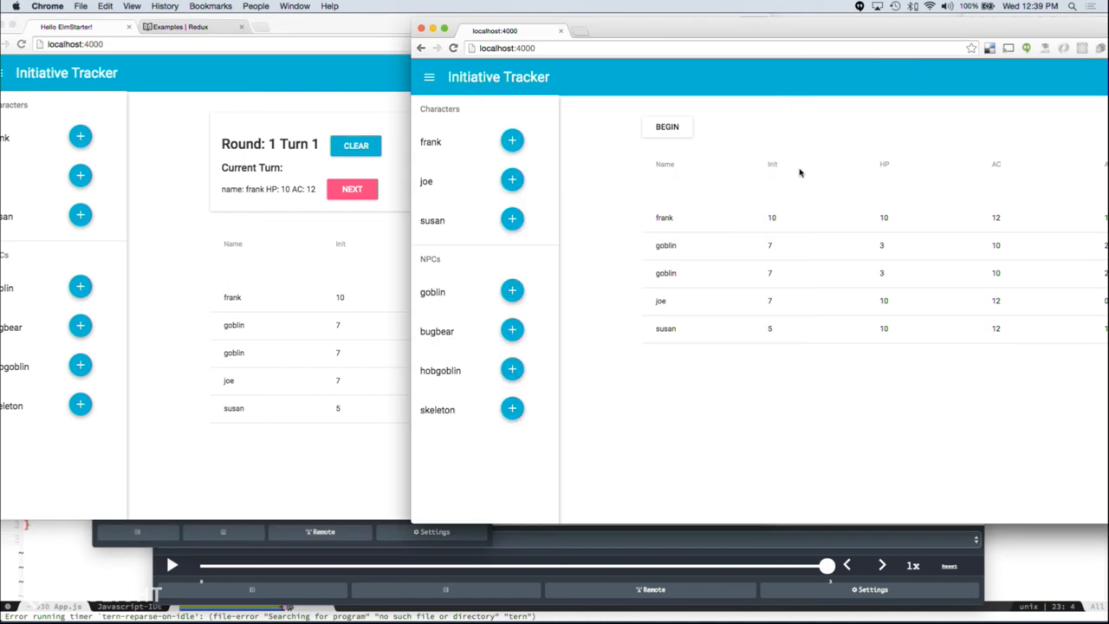
pyautogui.moveTo(711, 28)
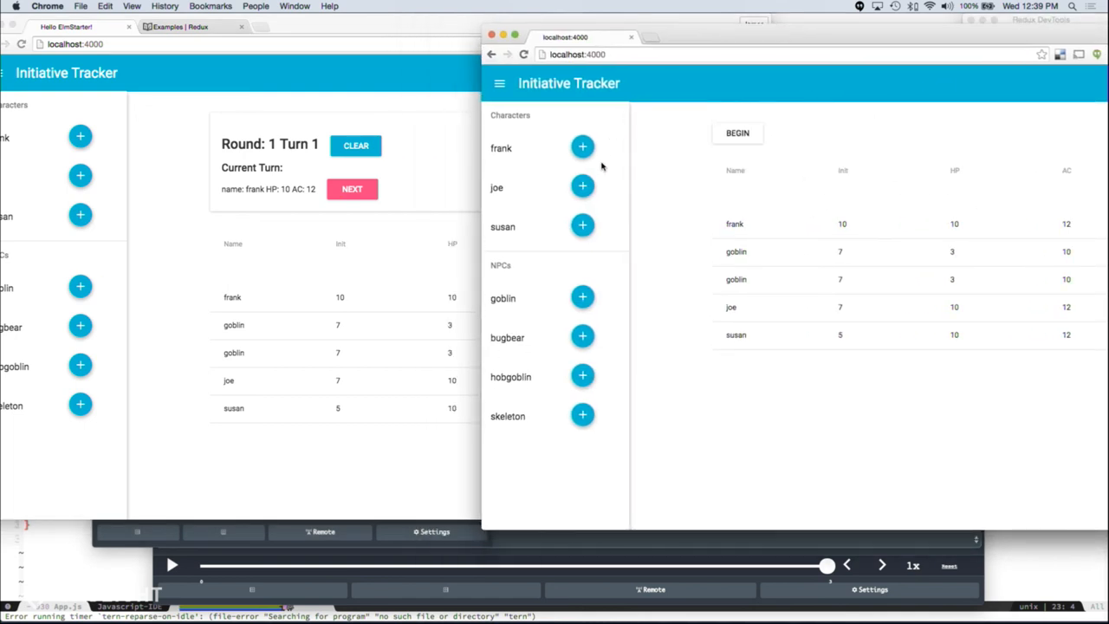
pyautogui.moveTo(413, 307)
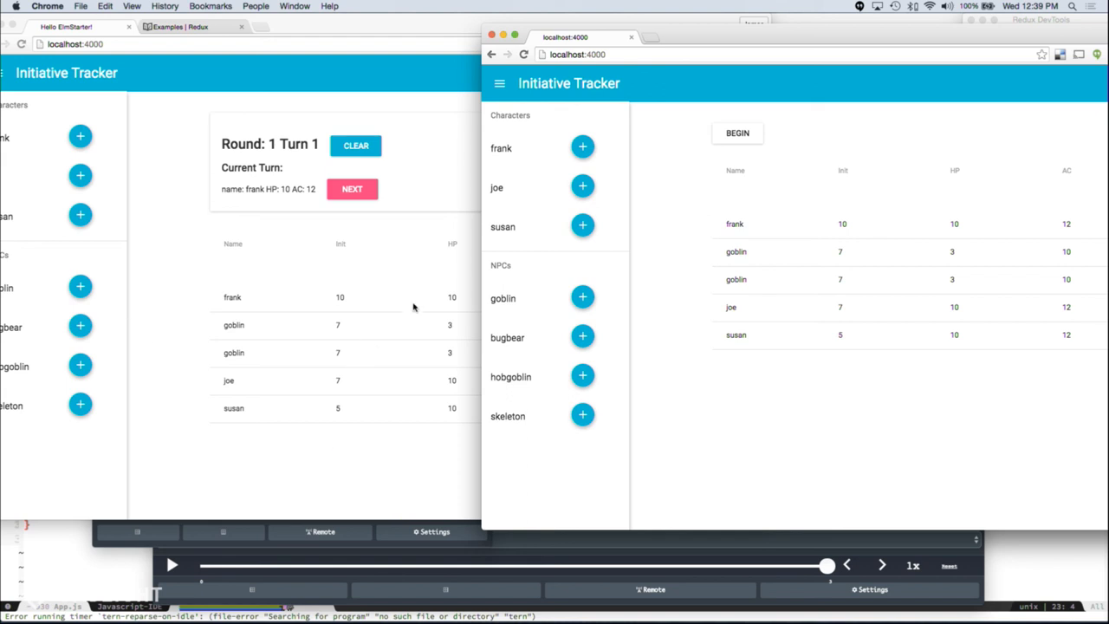
pyautogui.moveTo(791, 226)
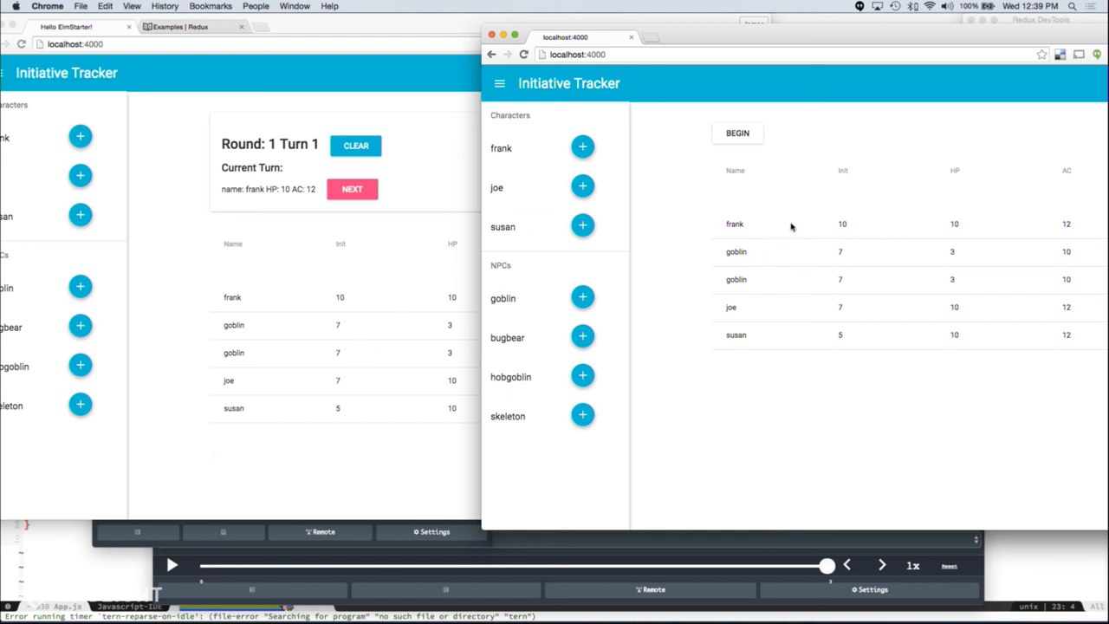
pyautogui.moveTo(767, 289)
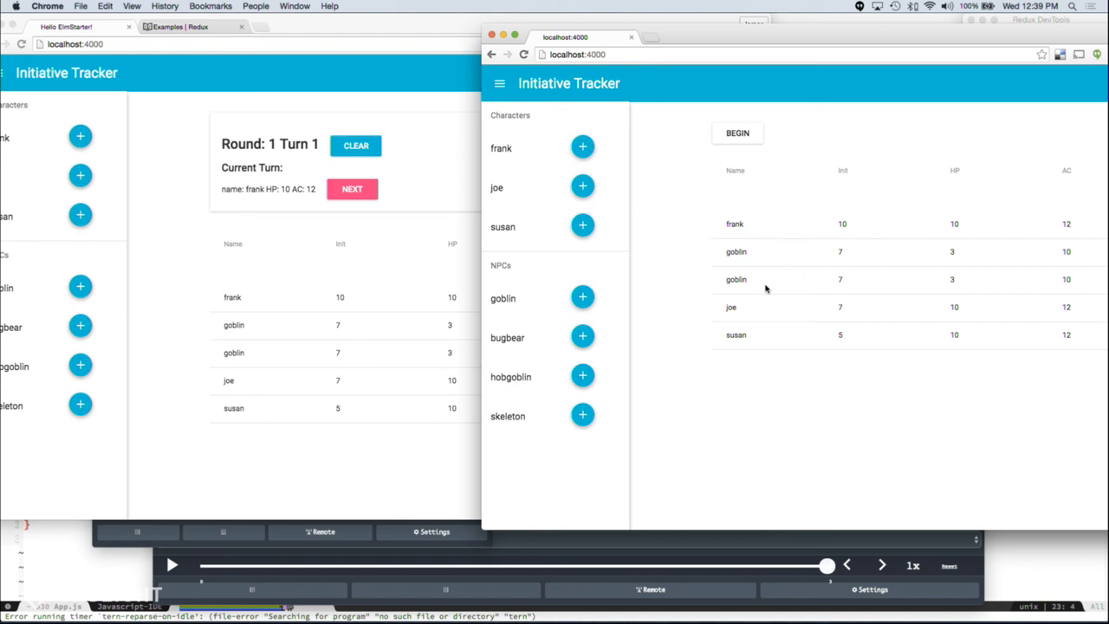
pyautogui.moveTo(769, 225)
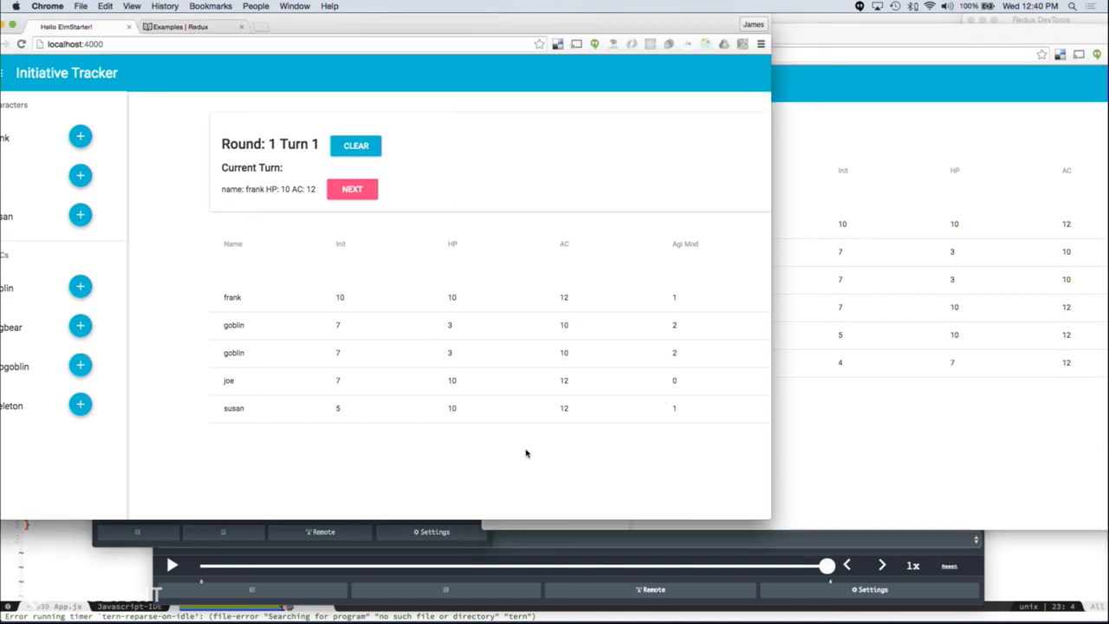
pyautogui.moveTo(134, 402)
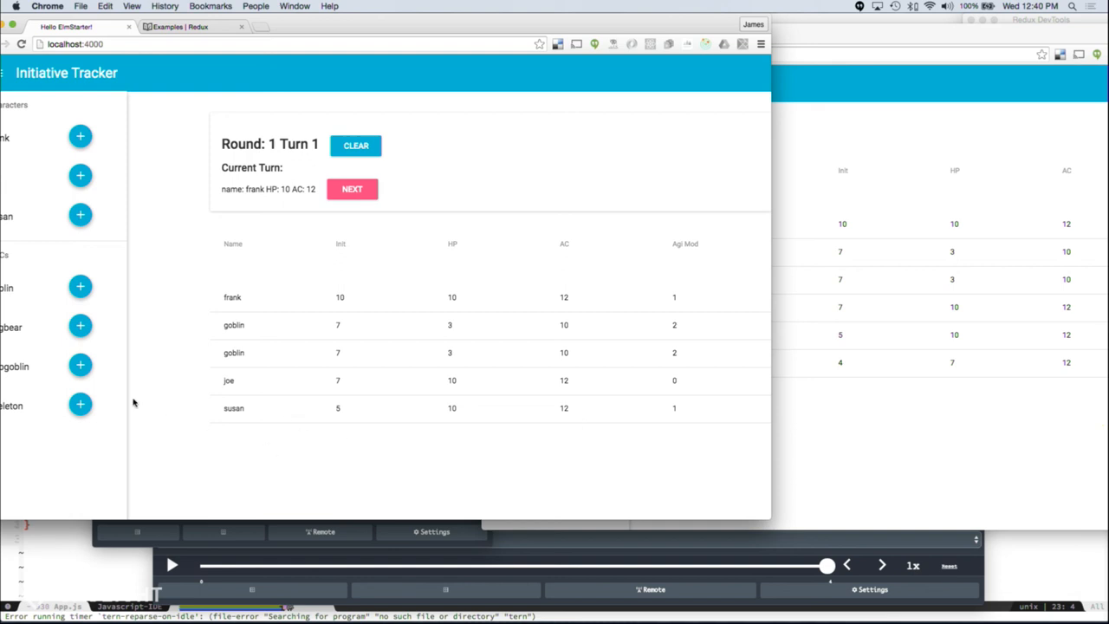
pyautogui.click(80, 364)
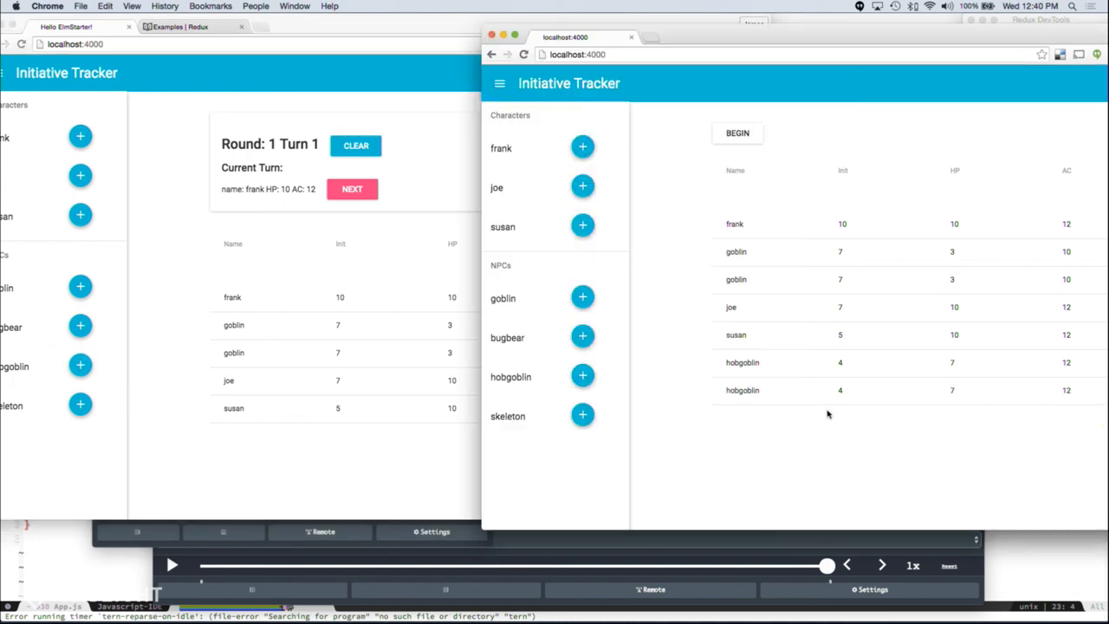
pyautogui.moveTo(633, 569)
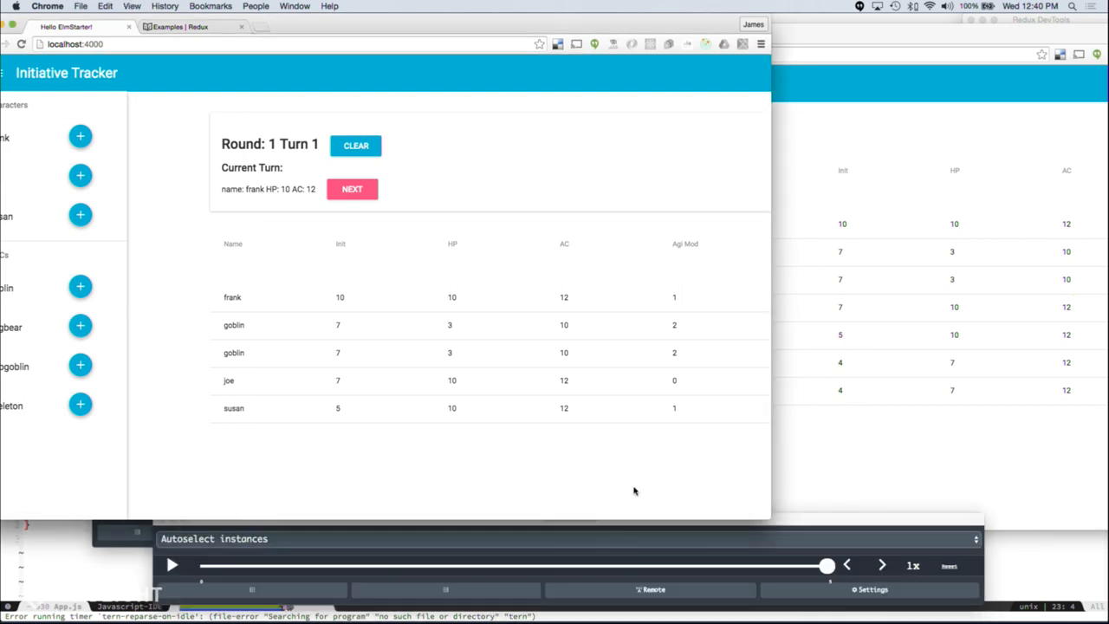
# Step: View the third hobgoblin in the synced window, then switch via Cmd+Tab to App.js in Emacs
pyautogui.click(80, 364)
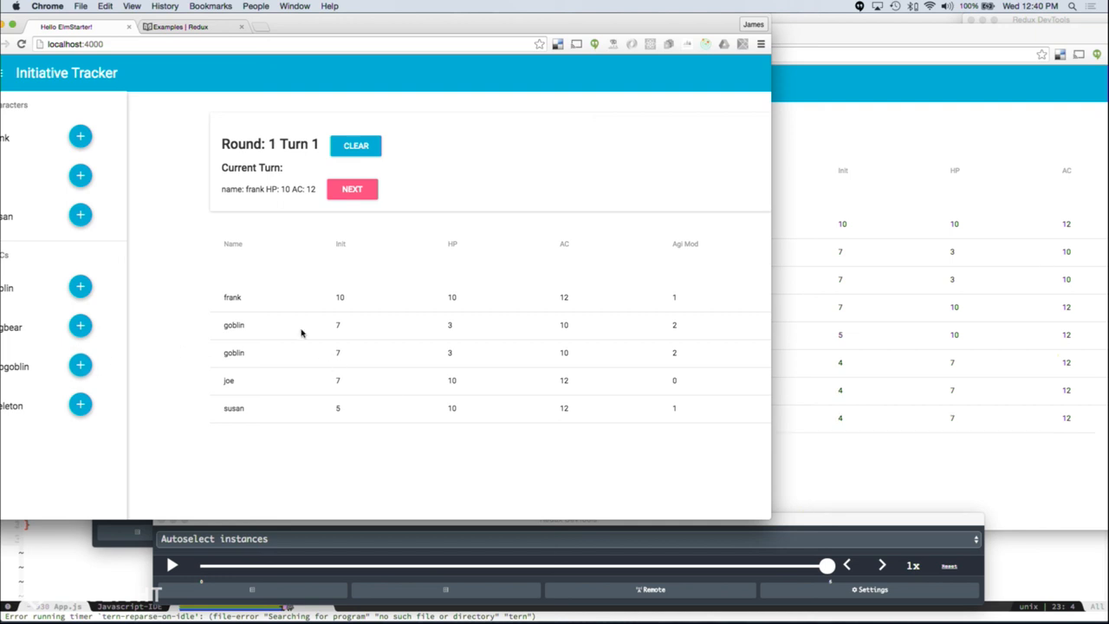
pyautogui.moveTo(340, 337)
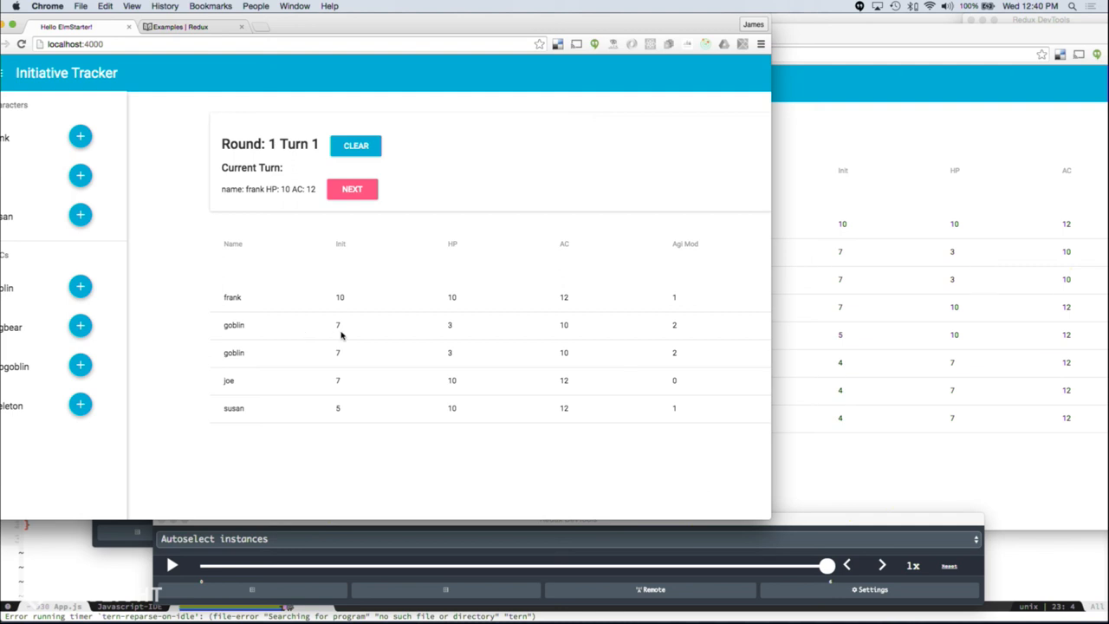
pyautogui.moveTo(1008, 381)
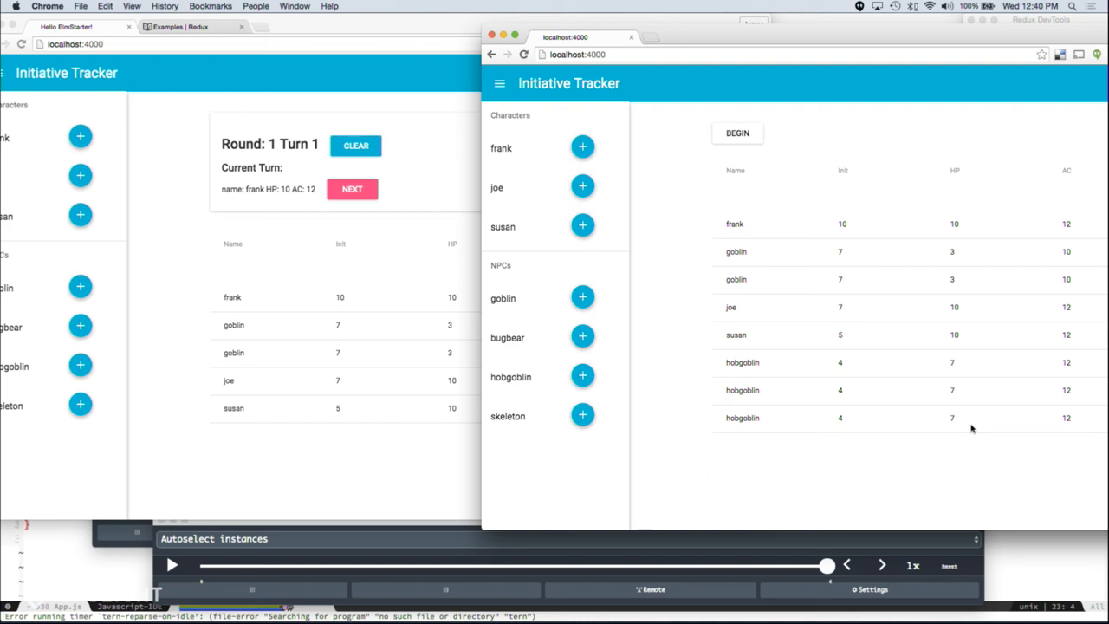
pyautogui.press('cmd+tab')
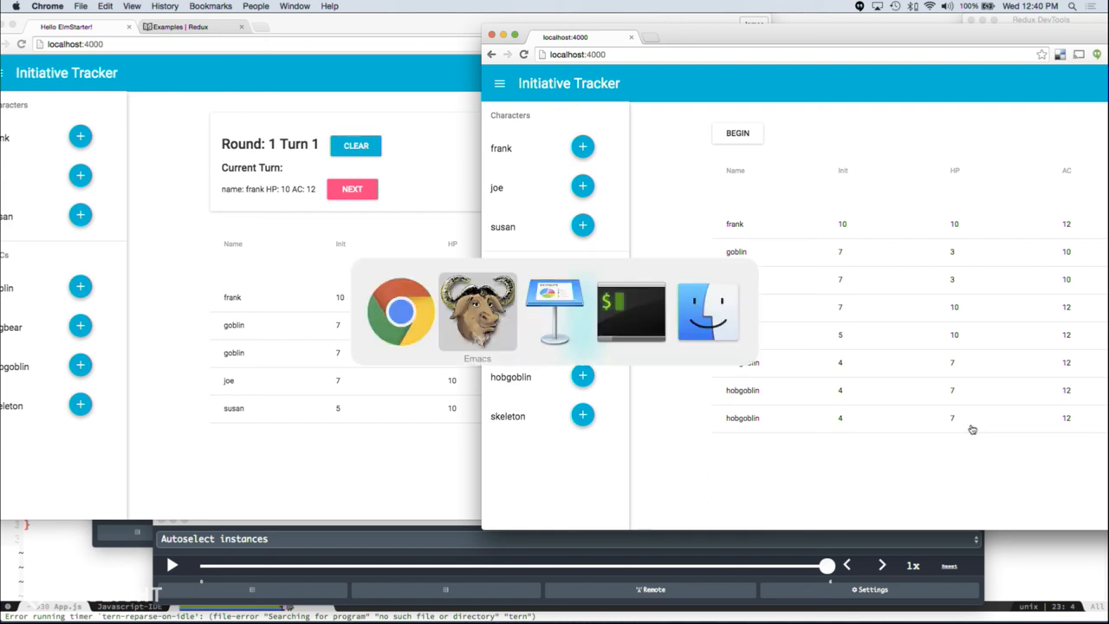
pyautogui.click(478, 311)
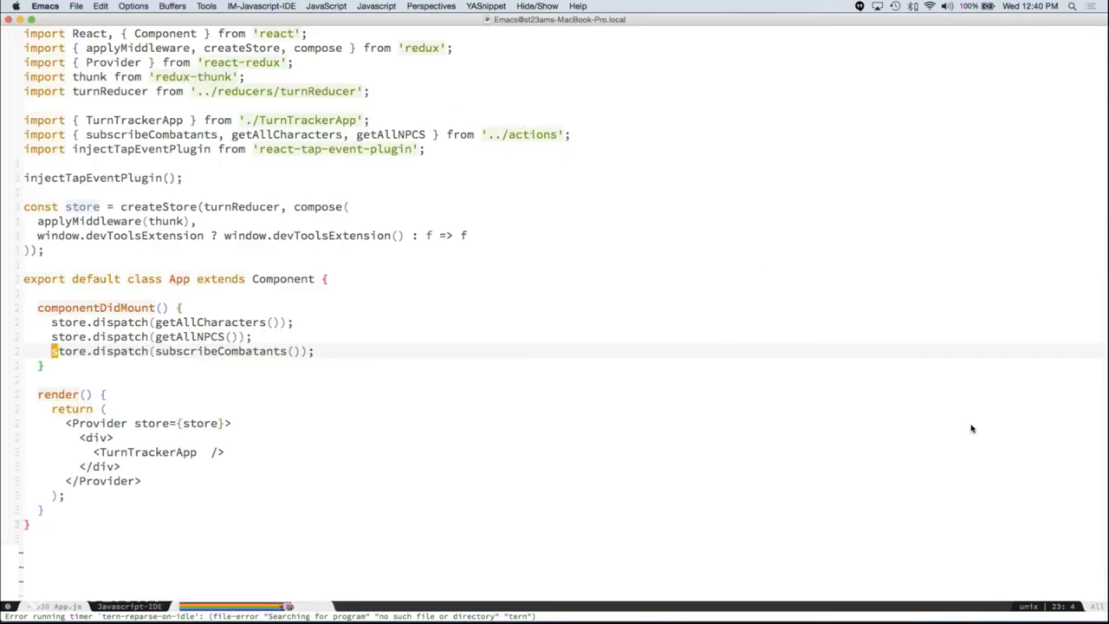